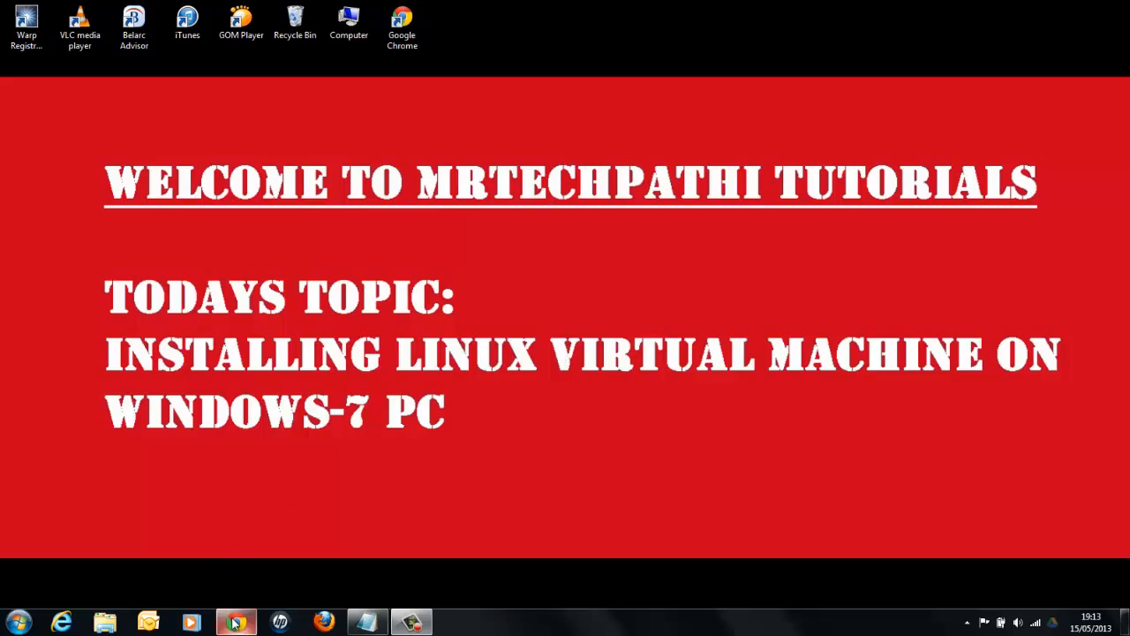
Launch Google Chrome from the Windows 7 desktop.
{"action": "left_click", "coordinate": [237, 622]}
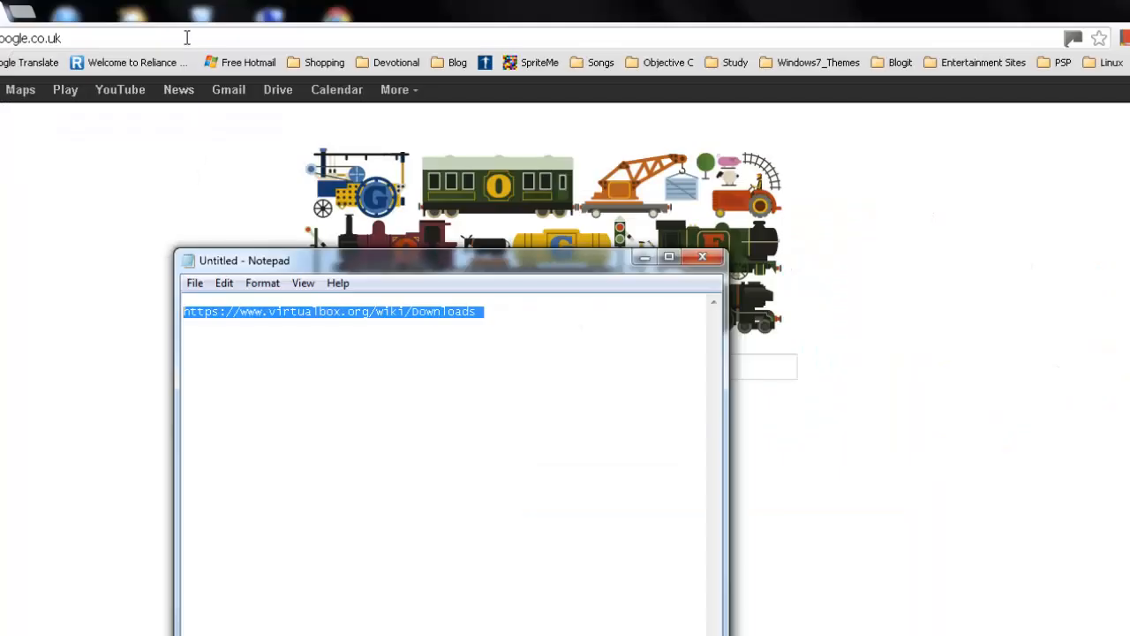
Load the pasted VirtualBox downloads URL and save the VirtualBox 4.2.12 Windows installer.
{"action": "right_click", "coordinate": [180, 37]}
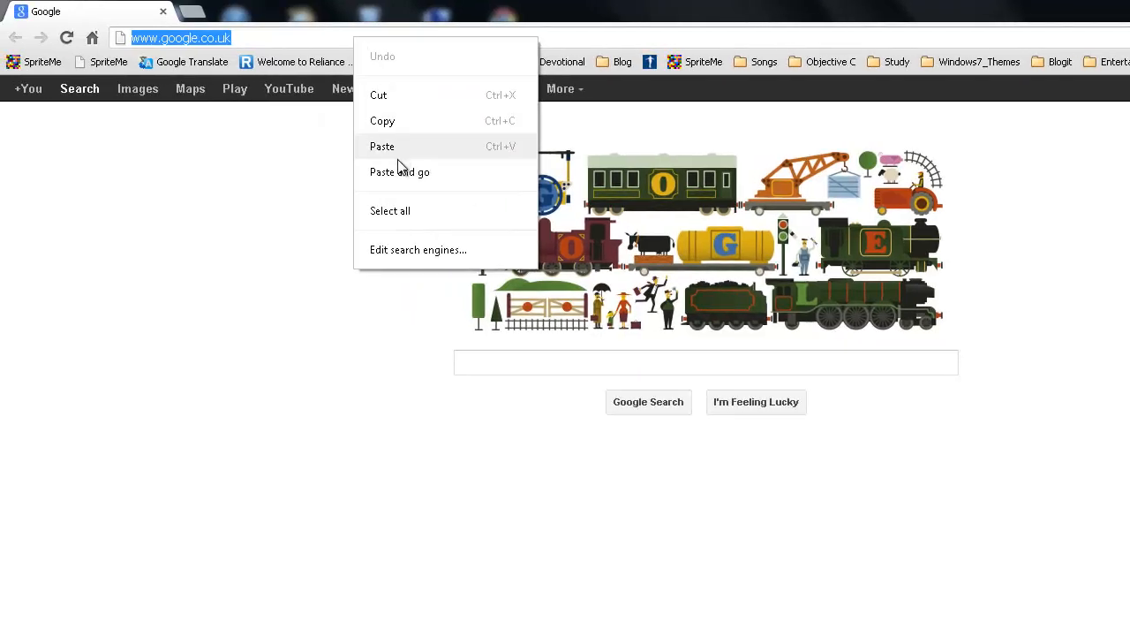
{"action": "left_click", "coordinate": [399, 171]}
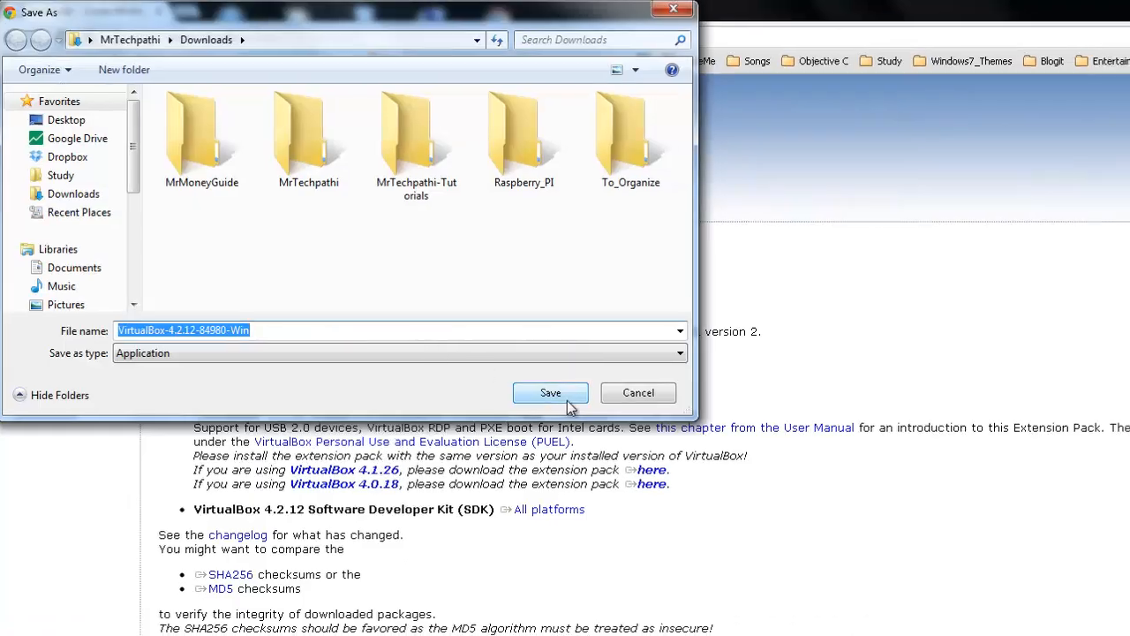
{"action": "left_click", "coordinate": [551, 392]}
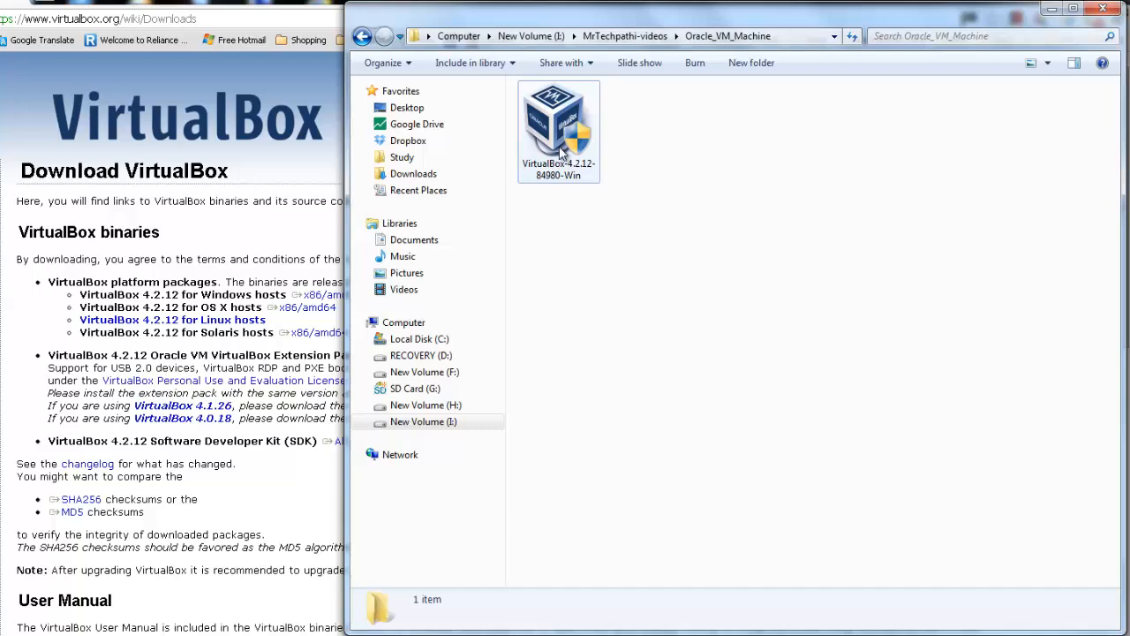
Run VirtualBox-4.2.12-84980-Win from the Oracle_VM_Machine folder to start the Setup Wizard.
{"action": "left_click", "coordinate": [558, 127]}
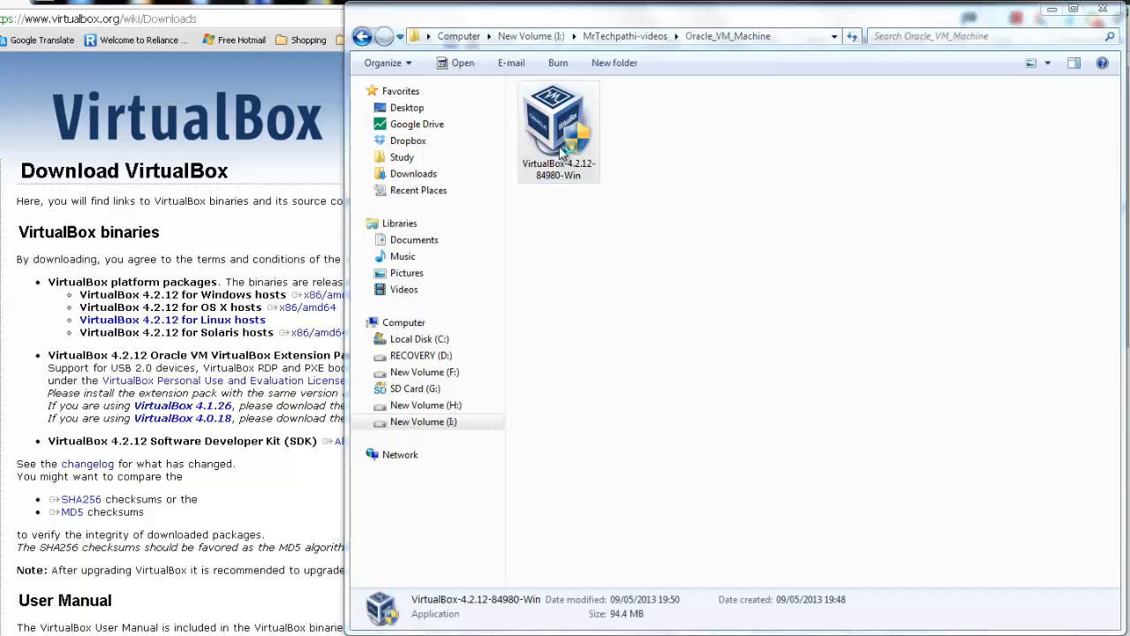
{"action": "double_click", "coordinate": [558, 124]}
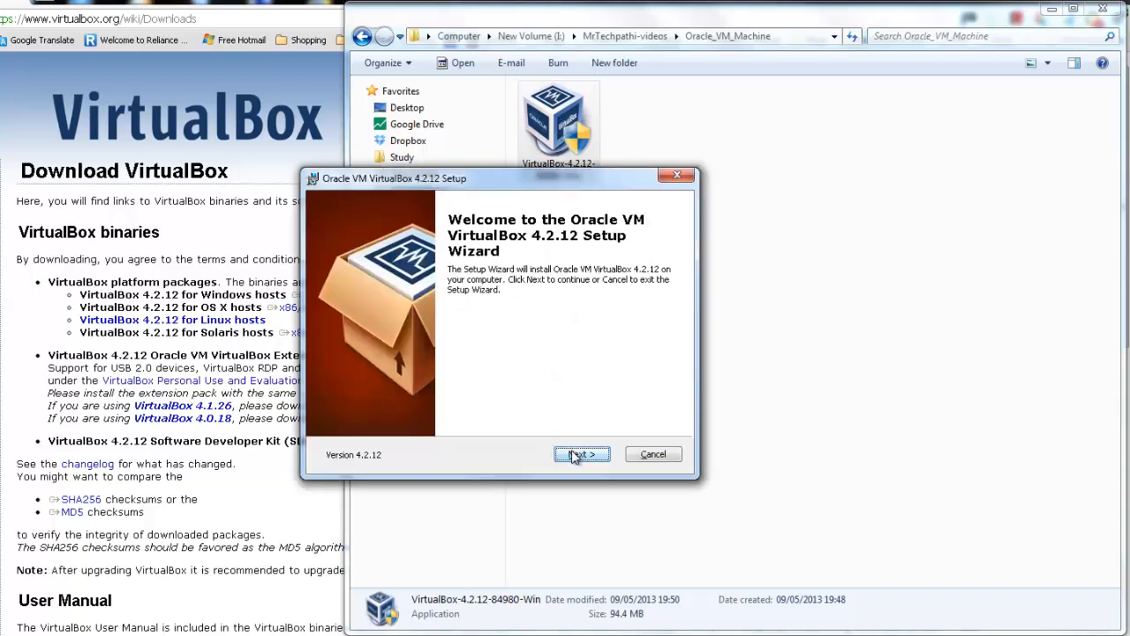
Keep default features and accept the Network Interfaces warning, reaching Ready to Install.
{"action": "left_click", "coordinate": [581, 453]}
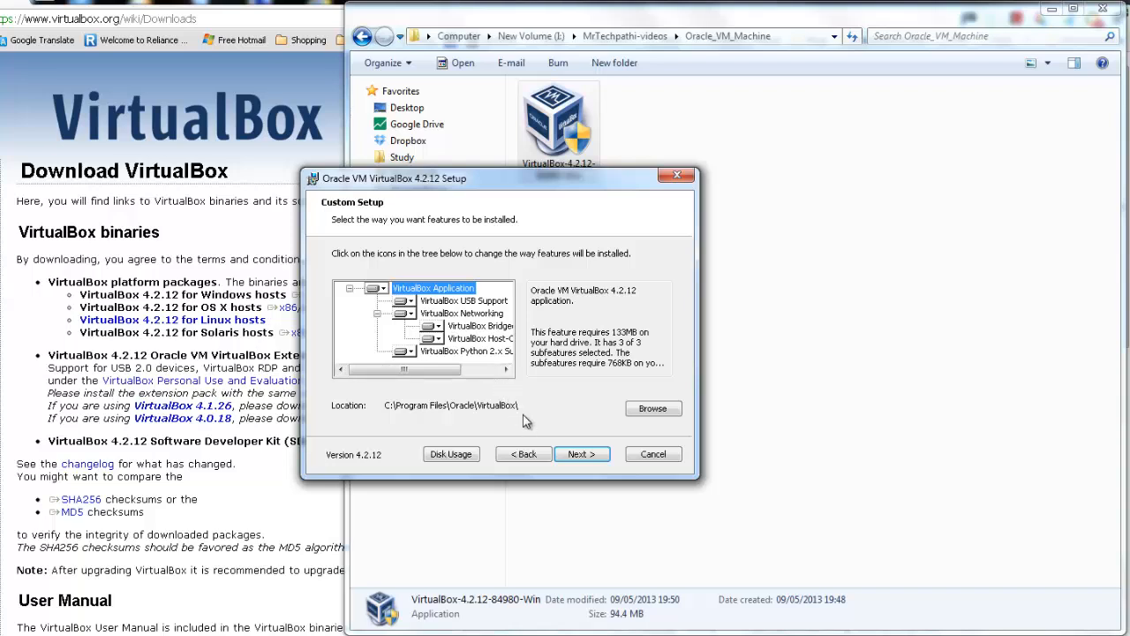
{"action": "left_click", "coordinate": [581, 452]}
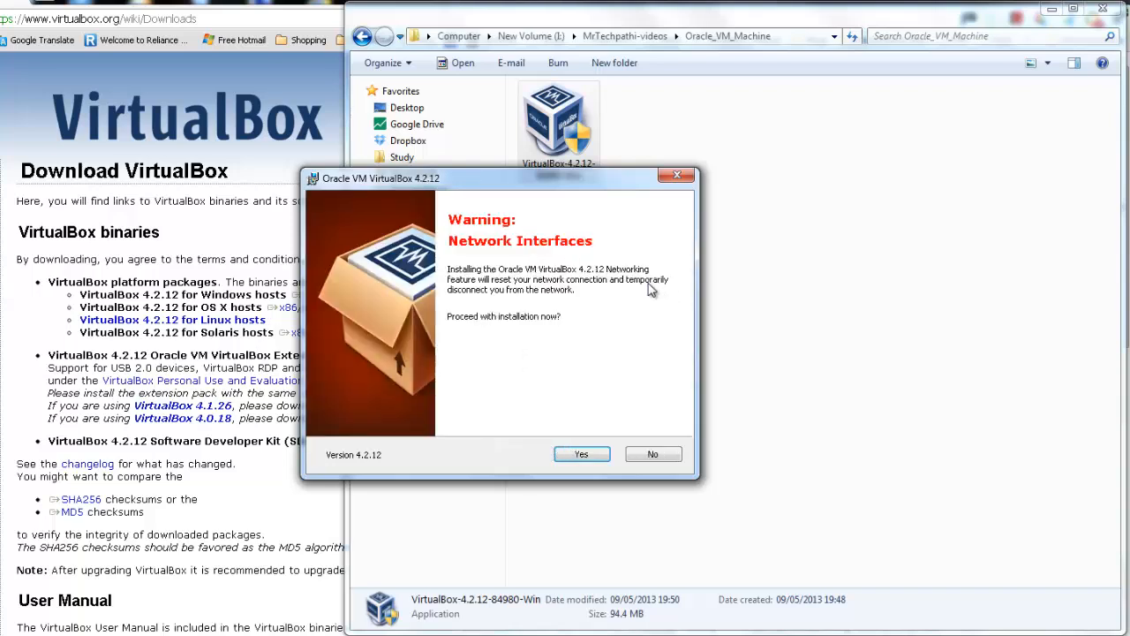
{"action": "mouse_move", "coordinate": [544, 296]}
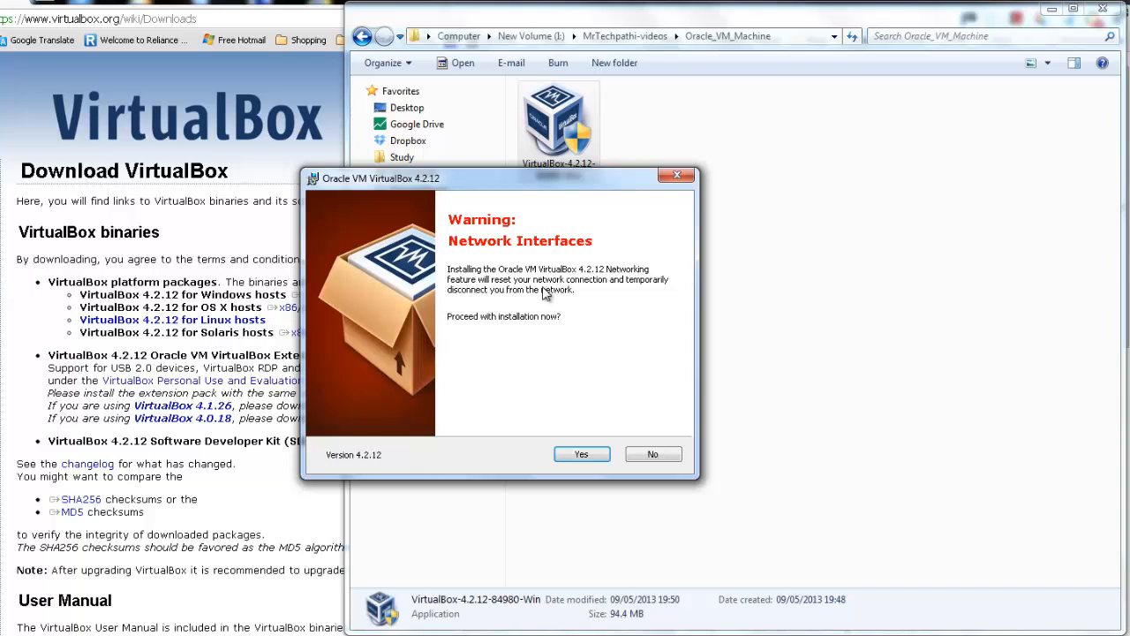
{"action": "mouse_move", "coordinate": [523, 300]}
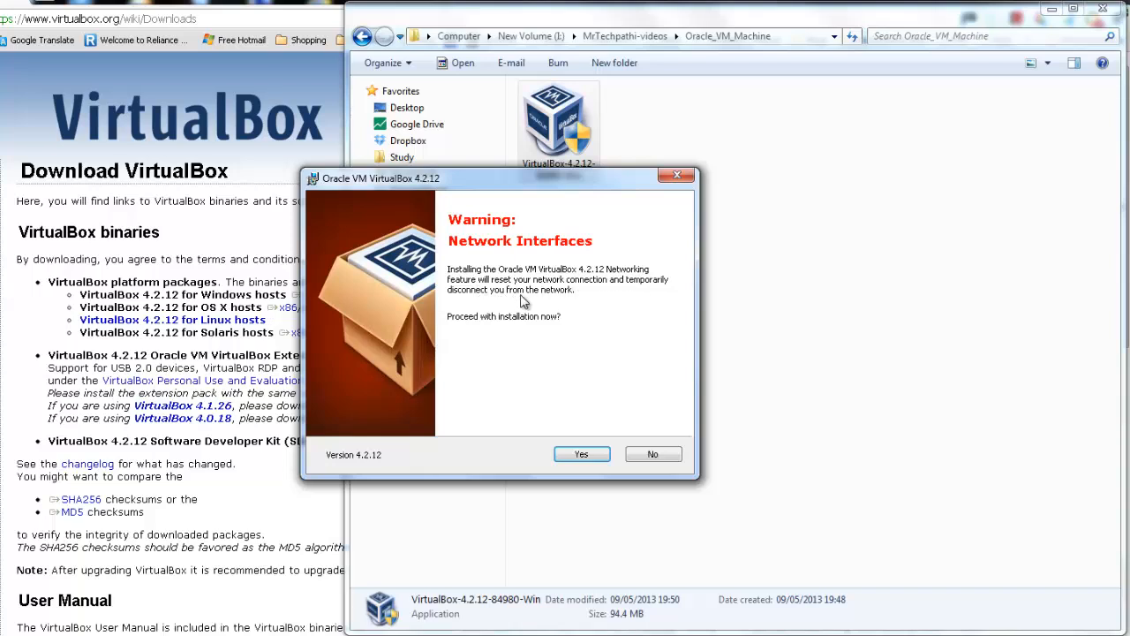
{"action": "mouse_move", "coordinate": [593, 336]}
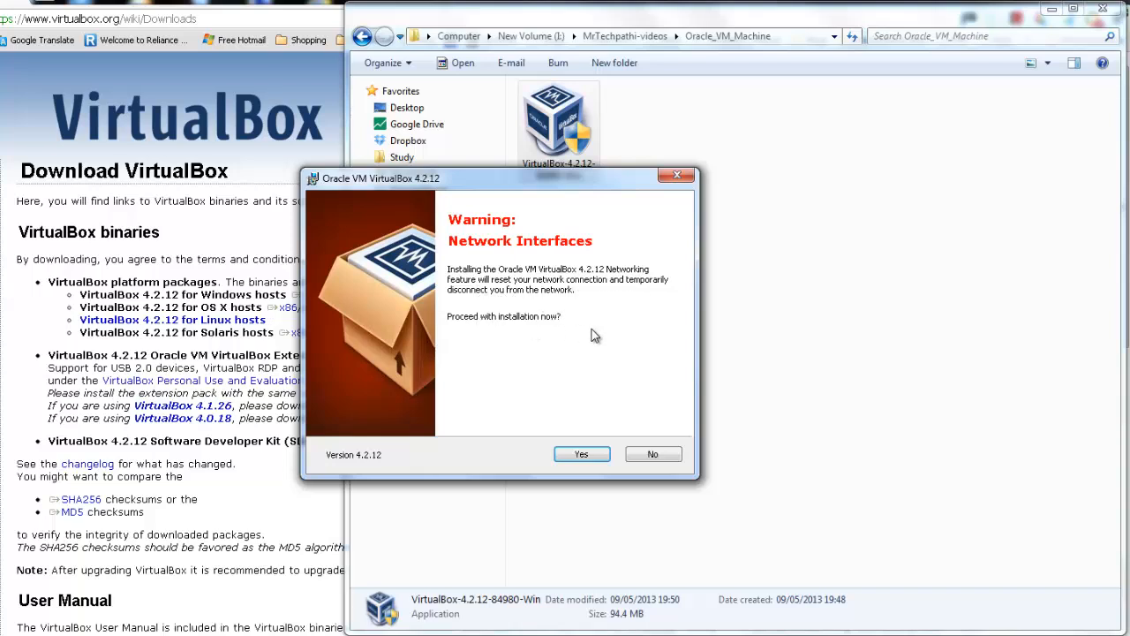
{"action": "left_click", "coordinate": [581, 453]}
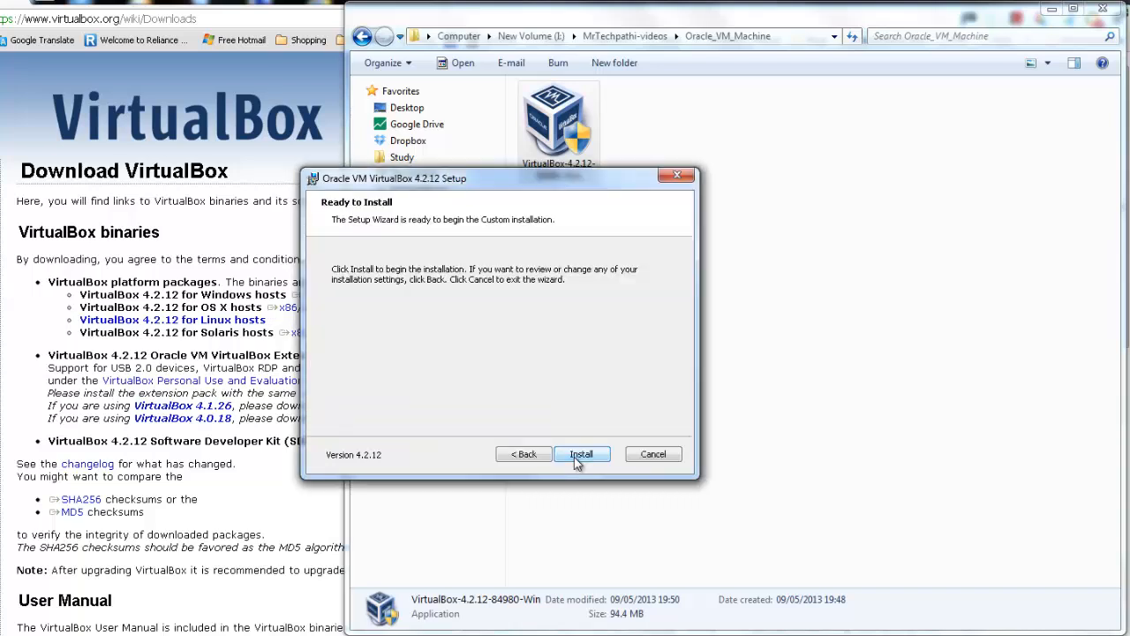
Install VirtualBox 4.2.12 and finish with 'Start Oracle VM VirtualBox after installation' checked.
{"action": "left_click", "coordinate": [581, 453]}
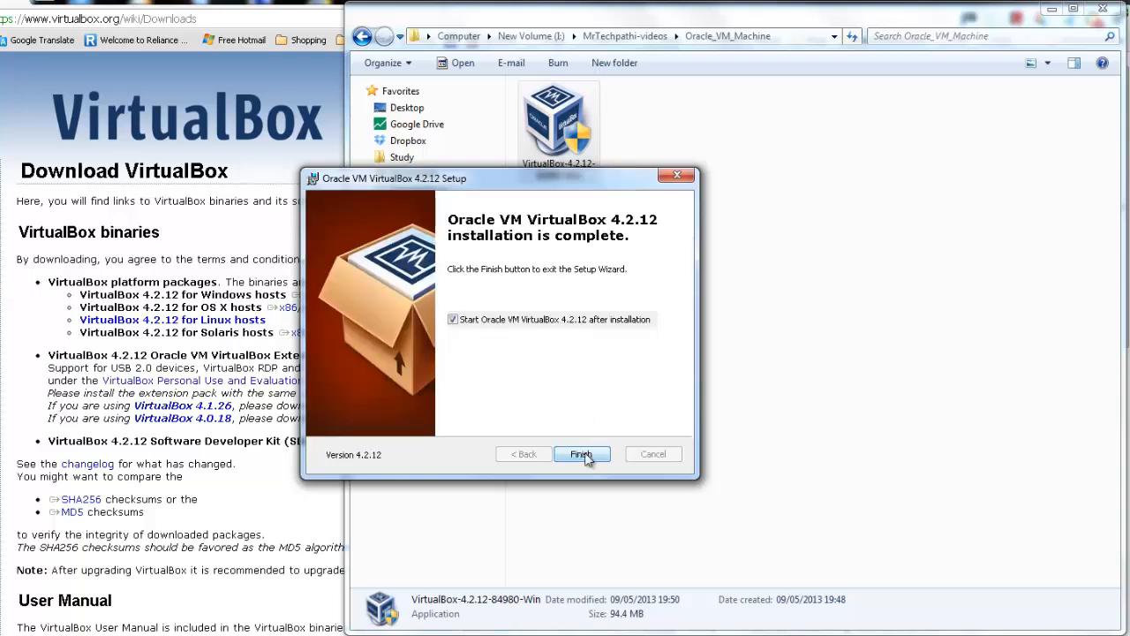
{"action": "left_click", "coordinate": [582, 452]}
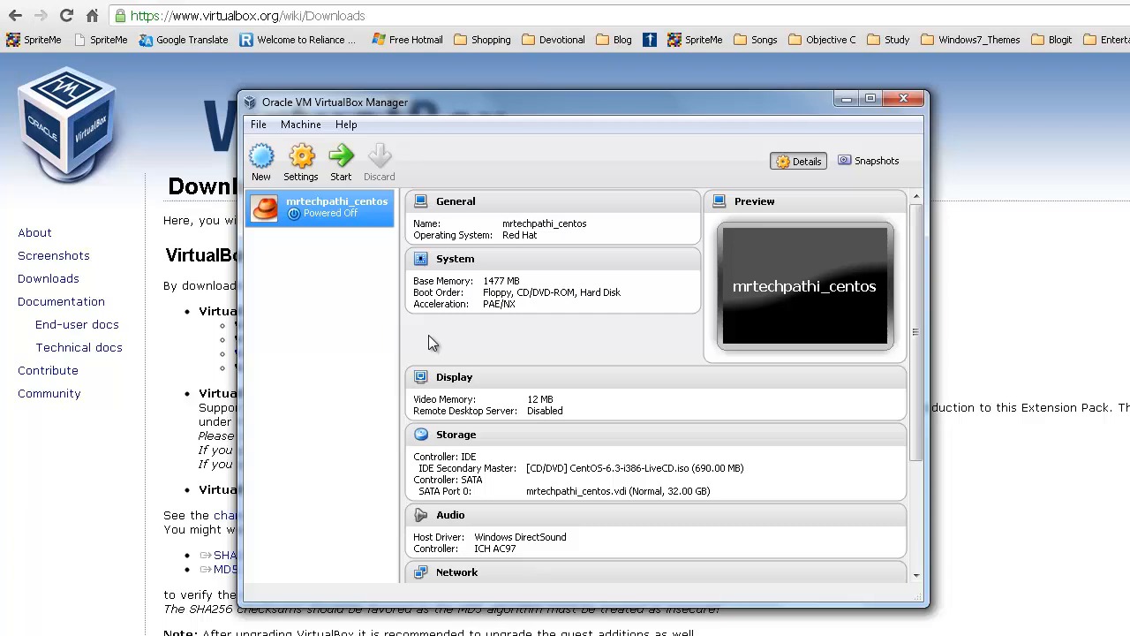
{"action": "mouse_move", "coordinate": [445, 342]}
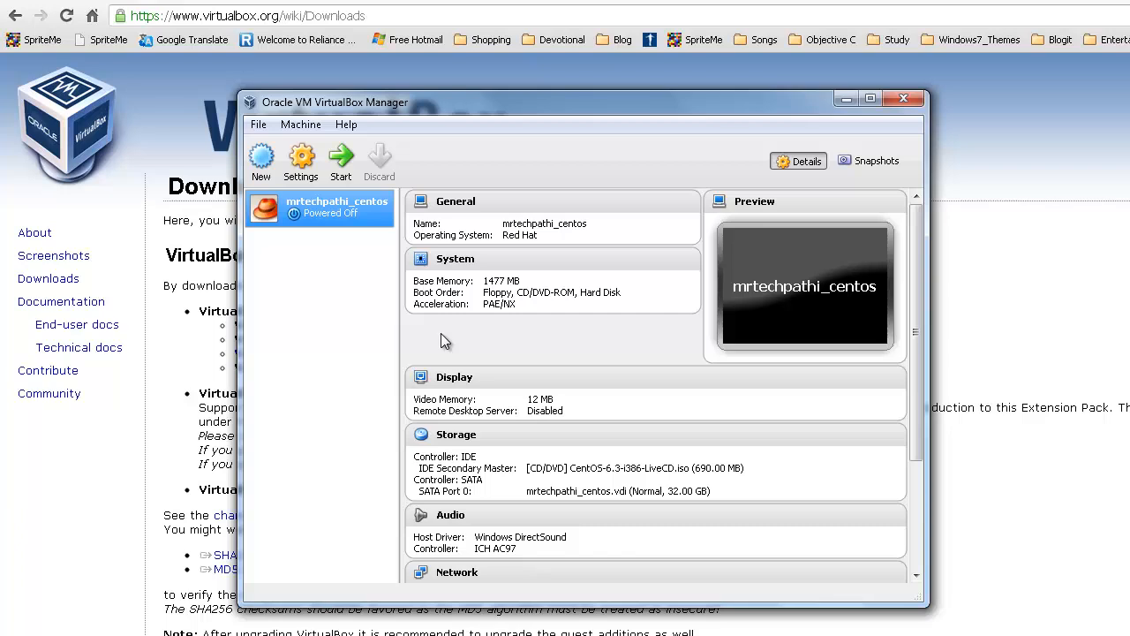
{"action": "mouse_move", "coordinate": [438, 336]}
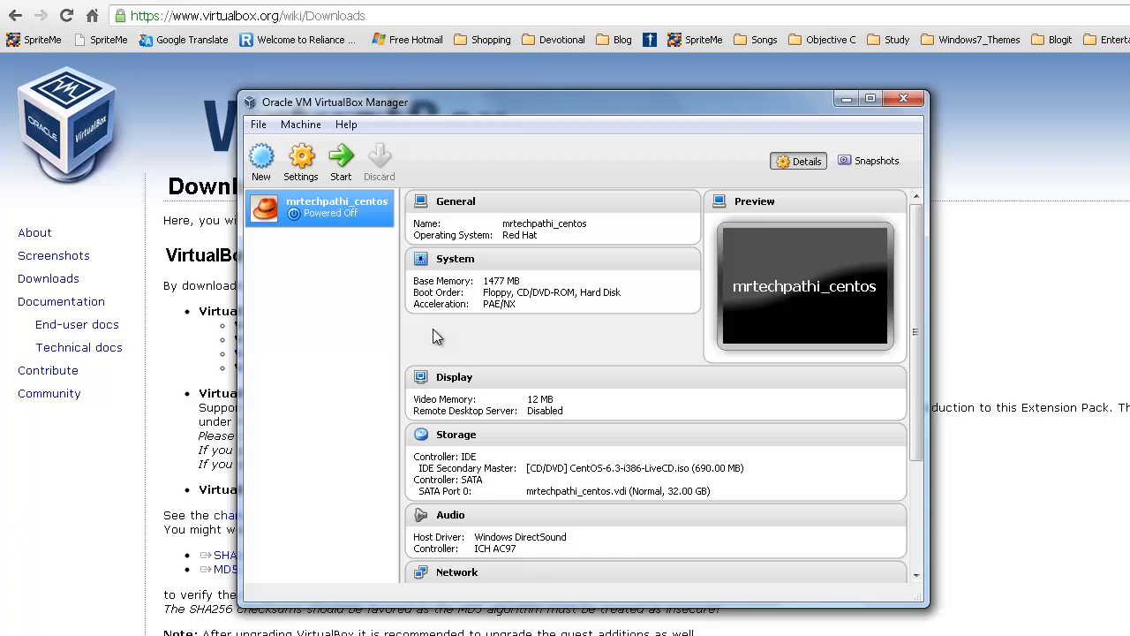